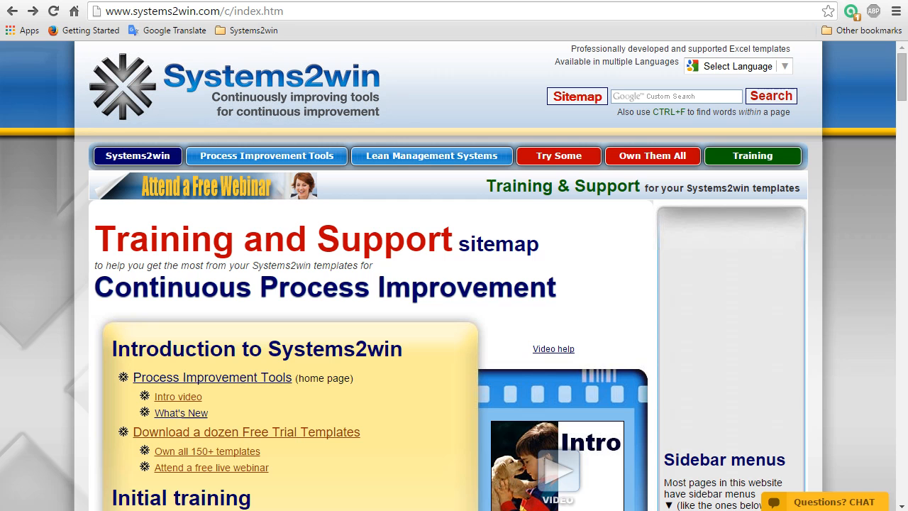
Step: Open the Process Improvement Tools menu on the Systems2win sitemap page
{"action": "left_click", "coordinate": [266, 155]}
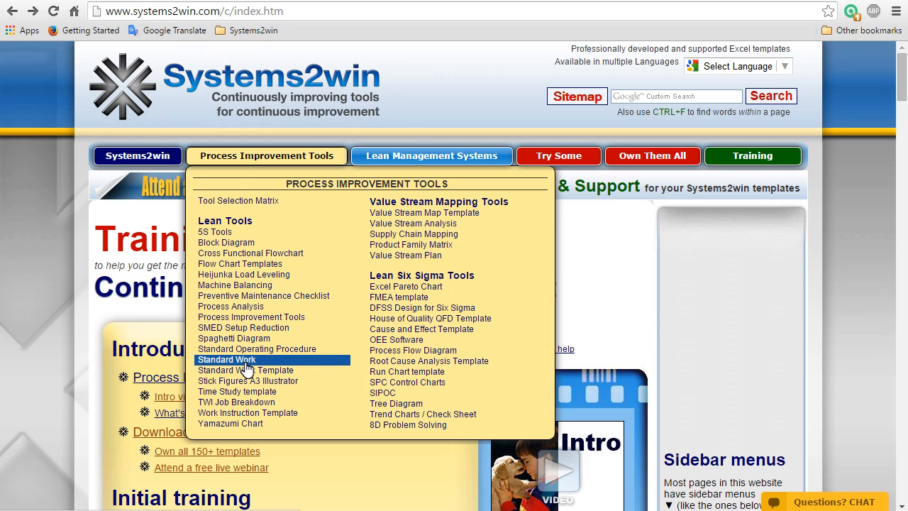
Step: Go to the Standard Work page and follow the Standard Work Template instructions link
{"action": "left_click", "coordinate": [226, 360]}
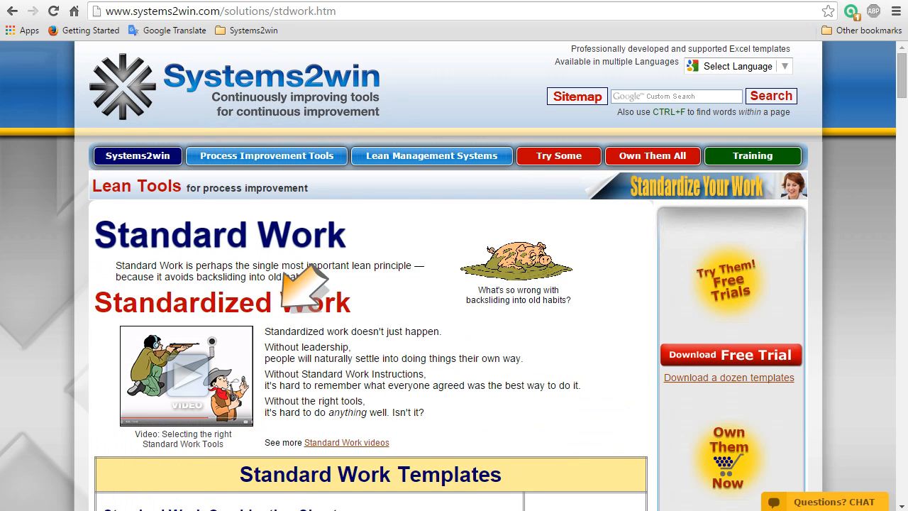
{"action": "scroll", "scroll_direction": "down", "scroll_amount": 3}
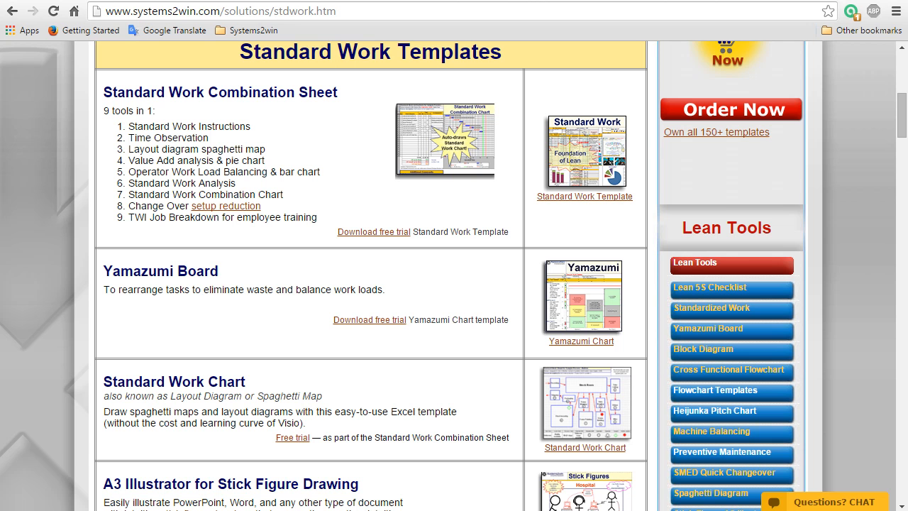
{"action": "scroll", "scroll_direction": "down", "scroll_amount": 3}
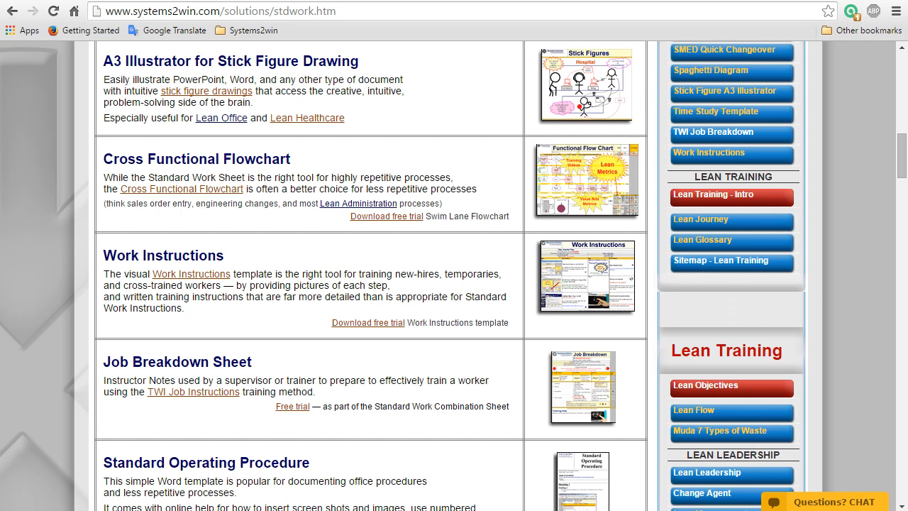
{"action": "scroll", "scroll_direction": "down", "scroll_amount": 3}
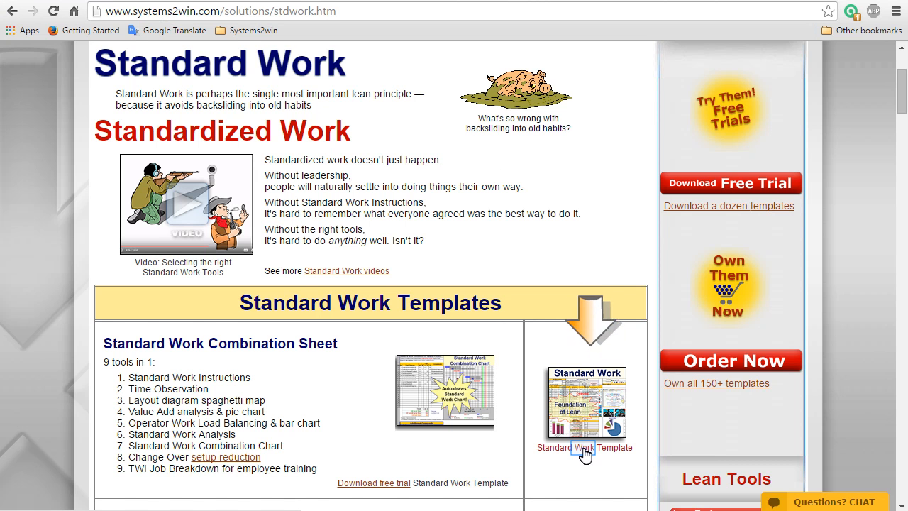
{"action": "left_click", "coordinate": [584, 447]}
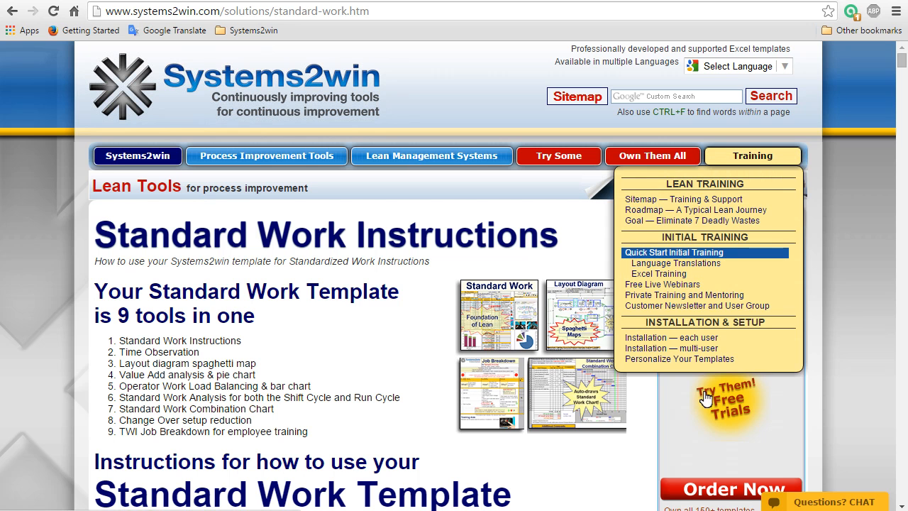
{"action": "mouse_move", "coordinate": [740, 259]}
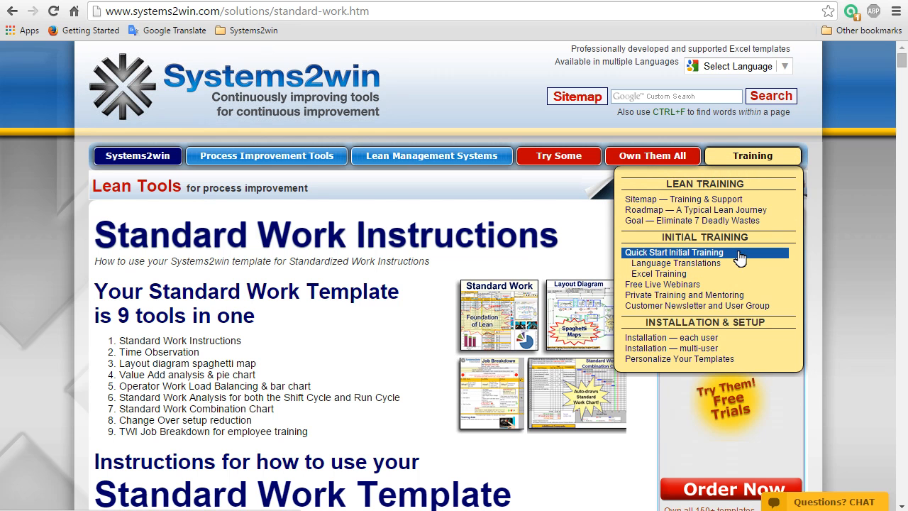
Step: Open Quick Start Initial Training from the Training menu and scroll through it
{"action": "left_click", "coordinate": [674, 252]}
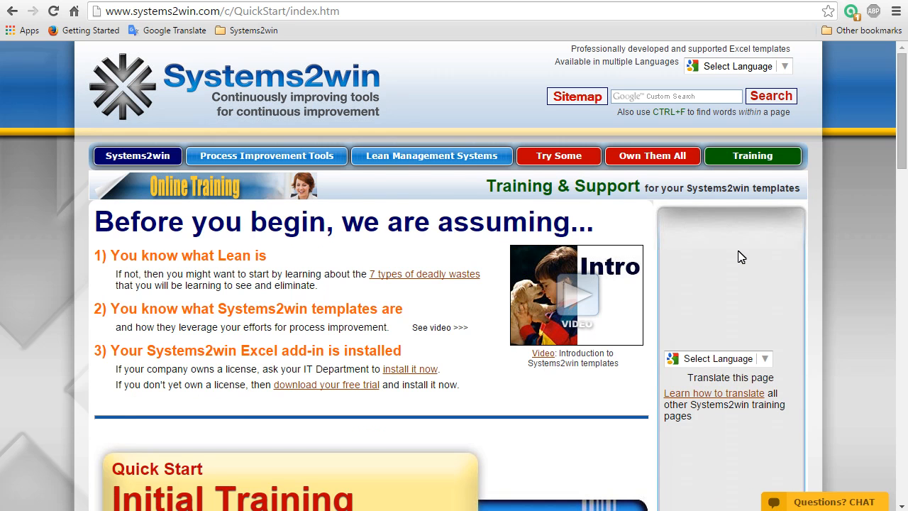
{"action": "scroll", "scroll_direction": "down", "scroll_amount": 3}
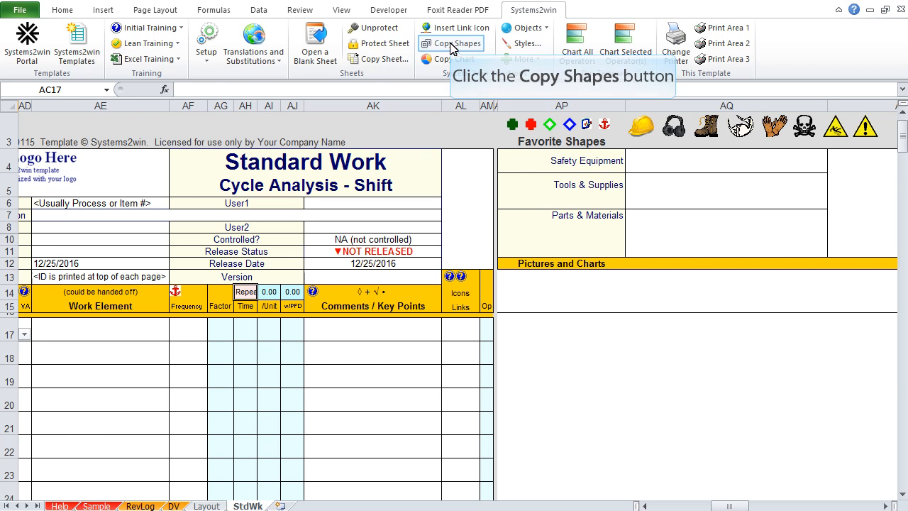
Step: Review the Frequency choices in AF17 and the options in AC17 without changing anything
{"action": "left_click", "coordinate": [451, 43]}
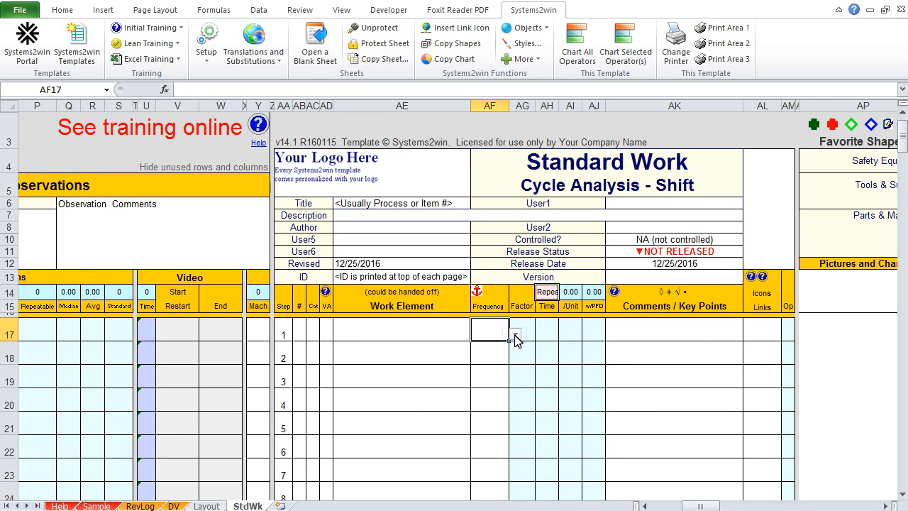
{"action": "left_click", "coordinate": [516, 333]}
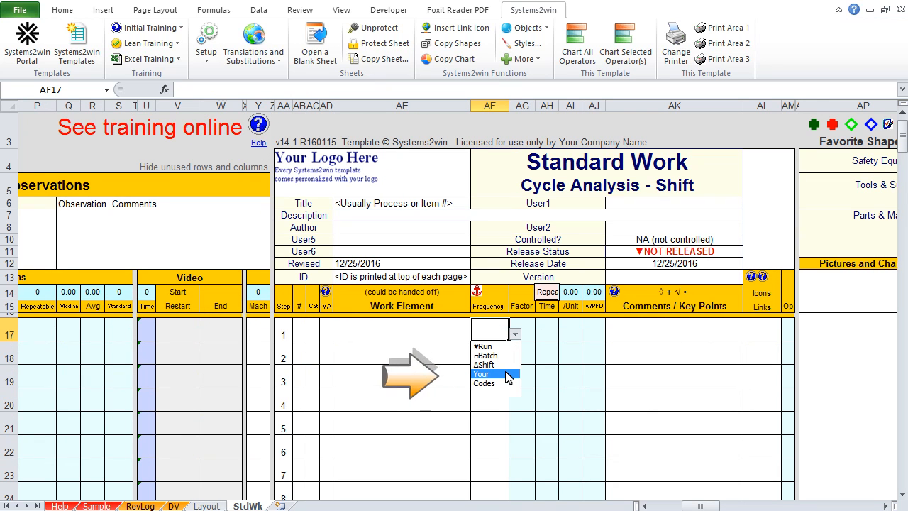
{"action": "left_click_drag", "start_coordinate": [408, 372], "coordinate": [440, 373]}
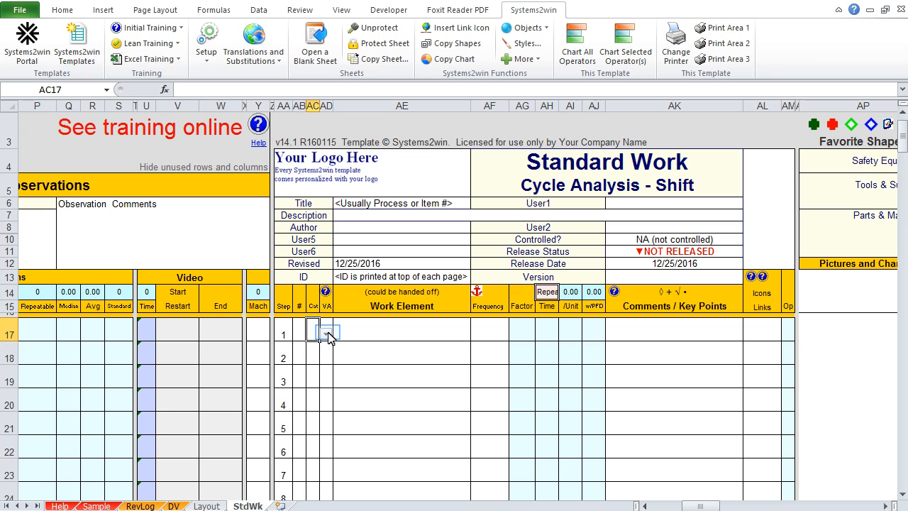
{"action": "left_click", "coordinate": [327, 331]}
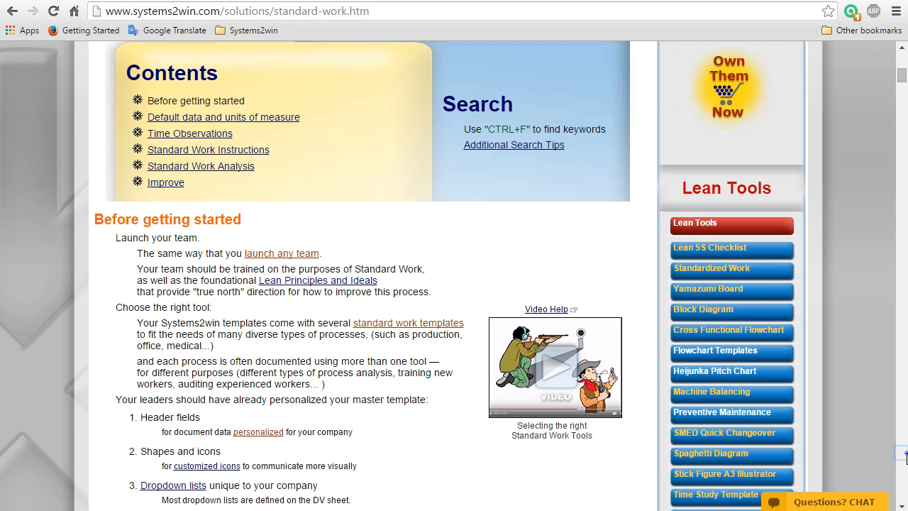
Step: Scroll to the Contents box and follow the 'Default data and units of measure' link
{"action": "scroll", "scroll_direction": "down", "scroll_amount": 3}
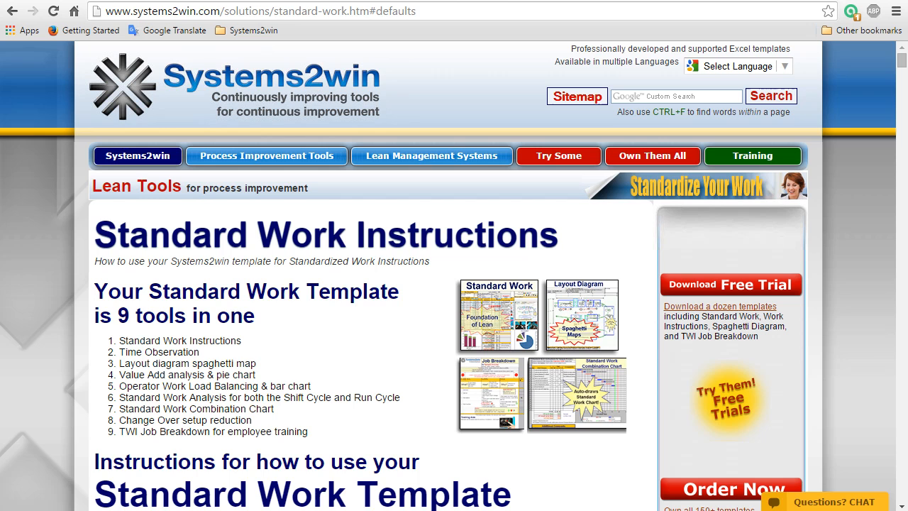
{"action": "scroll", "scroll_direction": "down", "scroll_amount": 3}
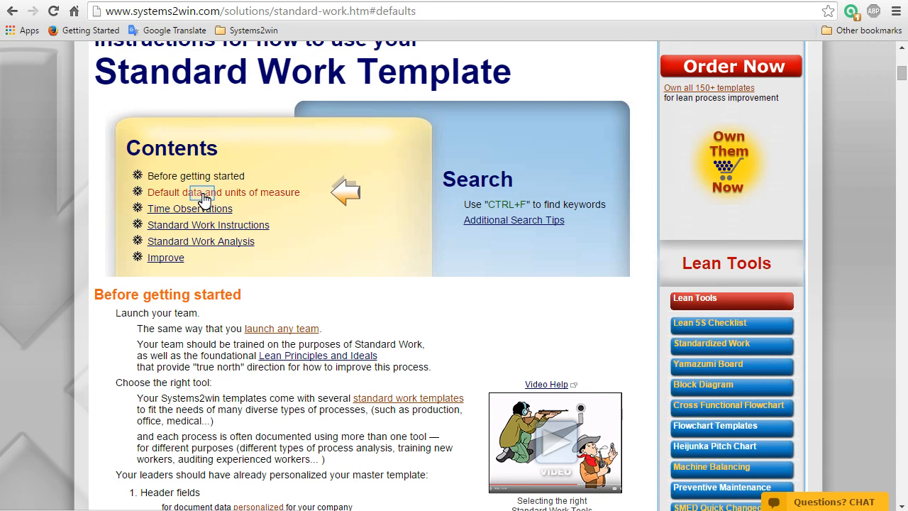
{"action": "left_click", "coordinate": [223, 192]}
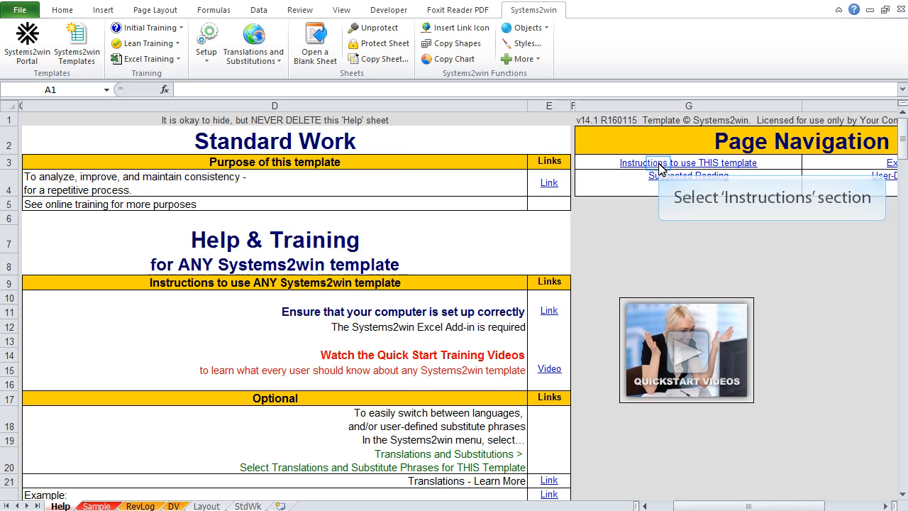
Step: Follow the 'Instructions to use THIS template' link under Page Navigation
{"action": "left_click", "coordinate": [663, 163]}
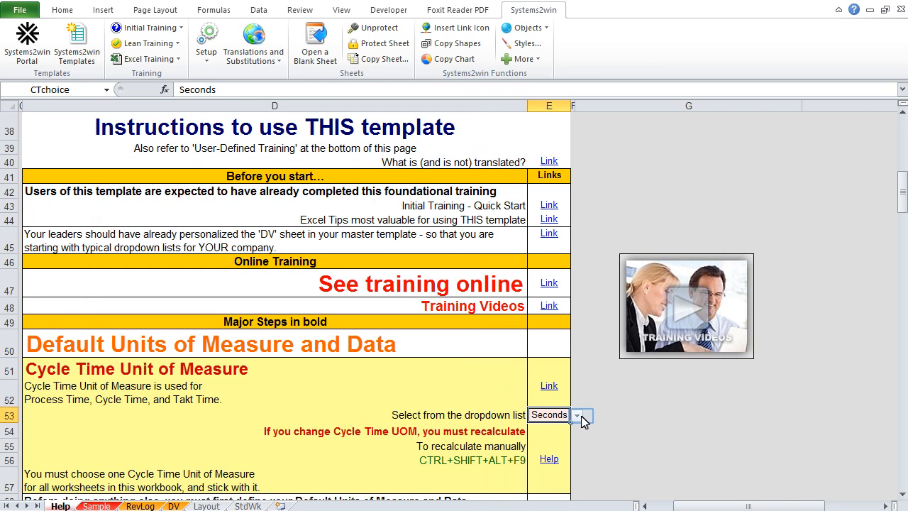
{"action": "left_click", "coordinate": [580, 414]}
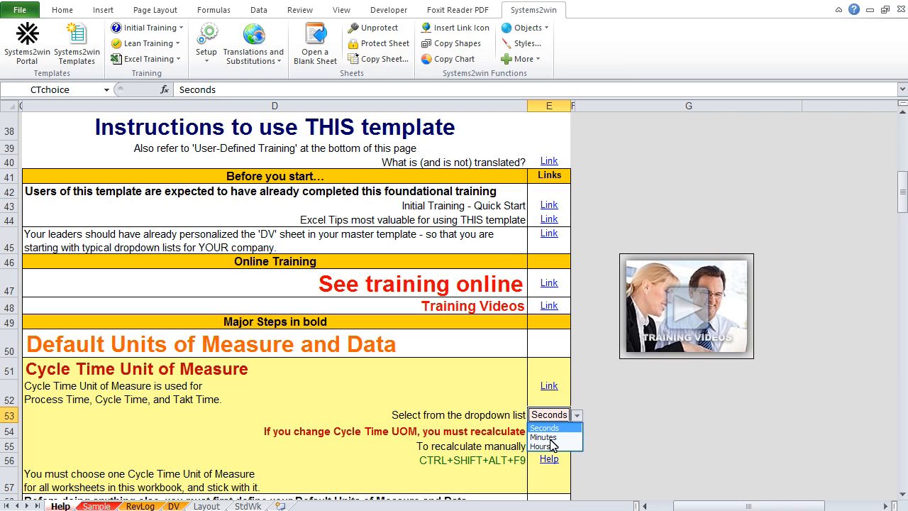
{"action": "left_click", "coordinate": [543, 437]}
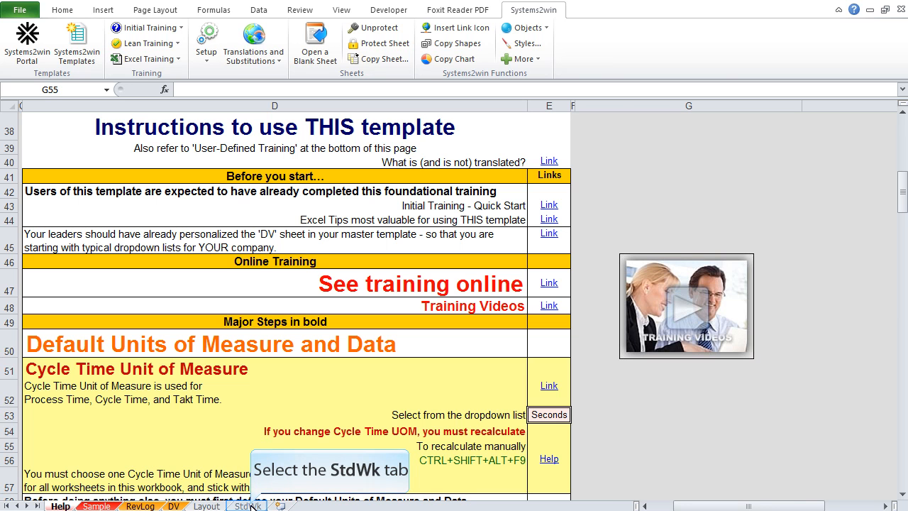
Step: Open the StdWk sheet and scroll to the Work Time Available section
{"action": "left_click", "coordinate": [246, 506]}
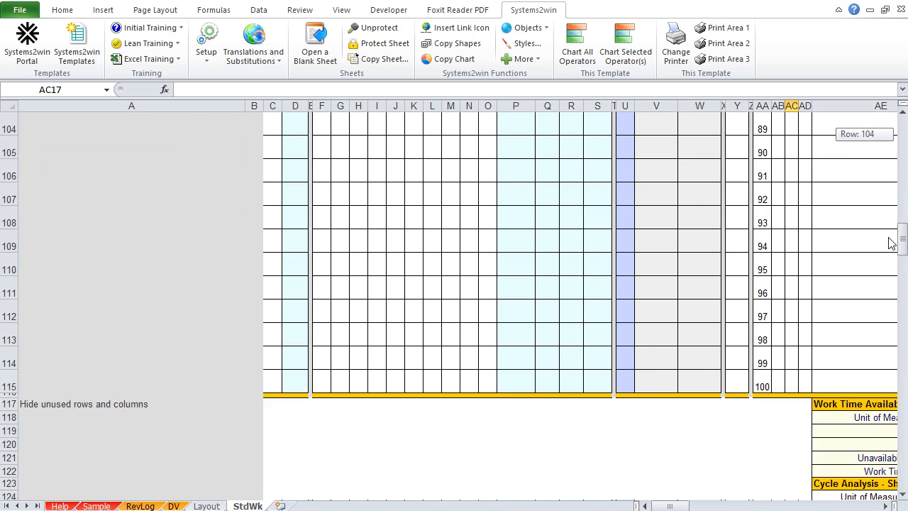
{"action": "scroll", "scroll_direction": "down", "scroll_amount": 3}
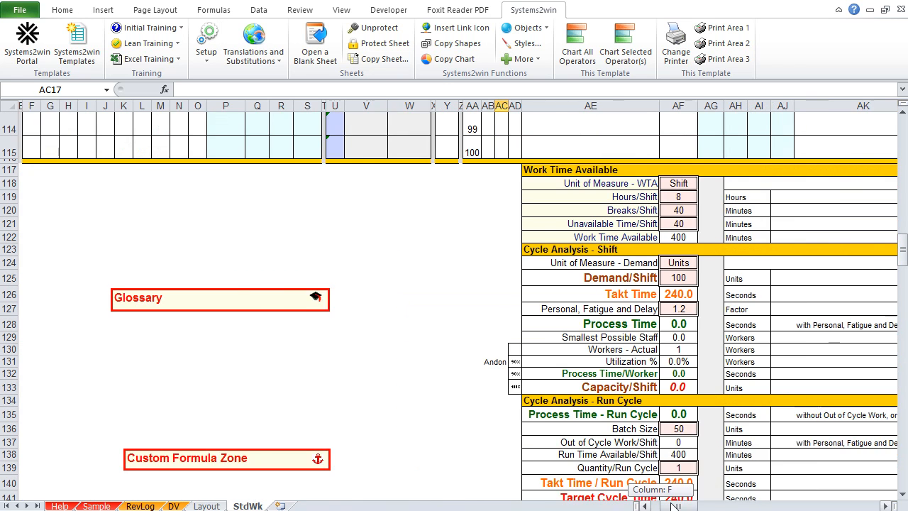
{"action": "scroll", "scroll_direction": "right", "scroll_amount": 3}
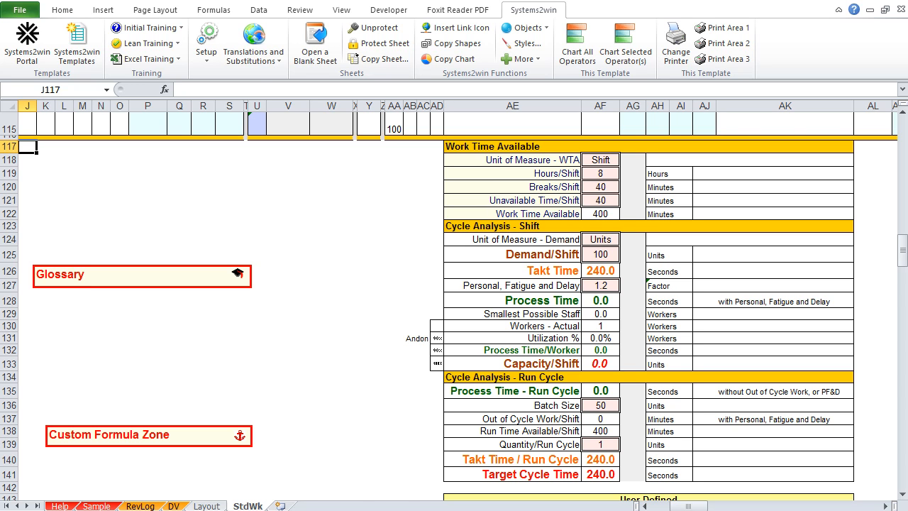
{"action": "left_click", "coordinate": [599, 159]}
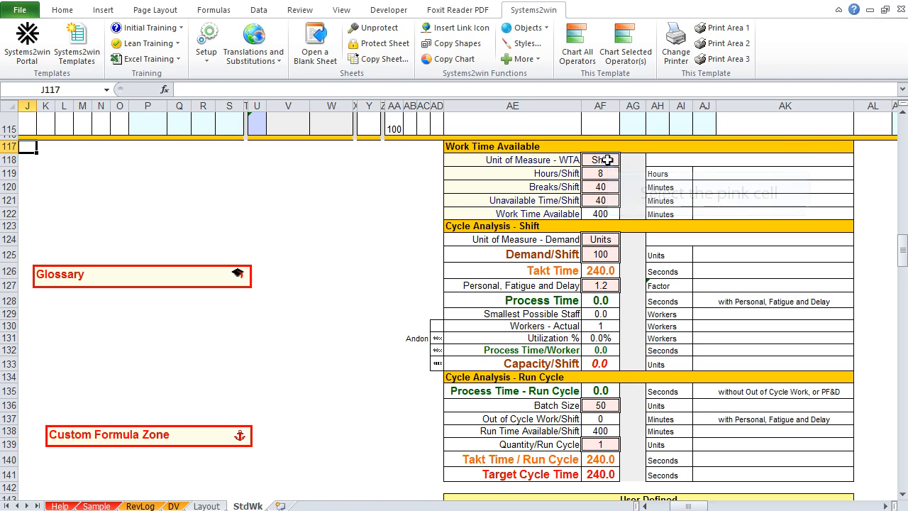
{"action": "left_click", "coordinate": [600, 159]}
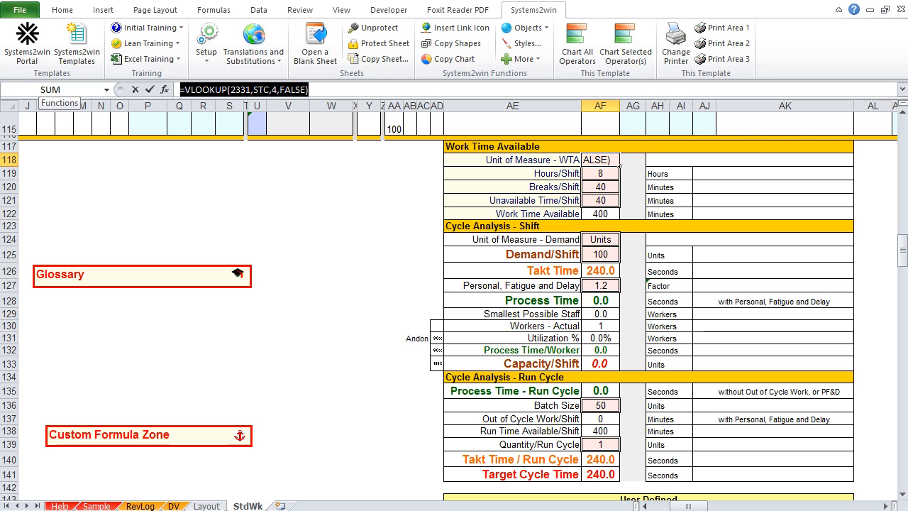
{"action": "type", "text": "Day"}
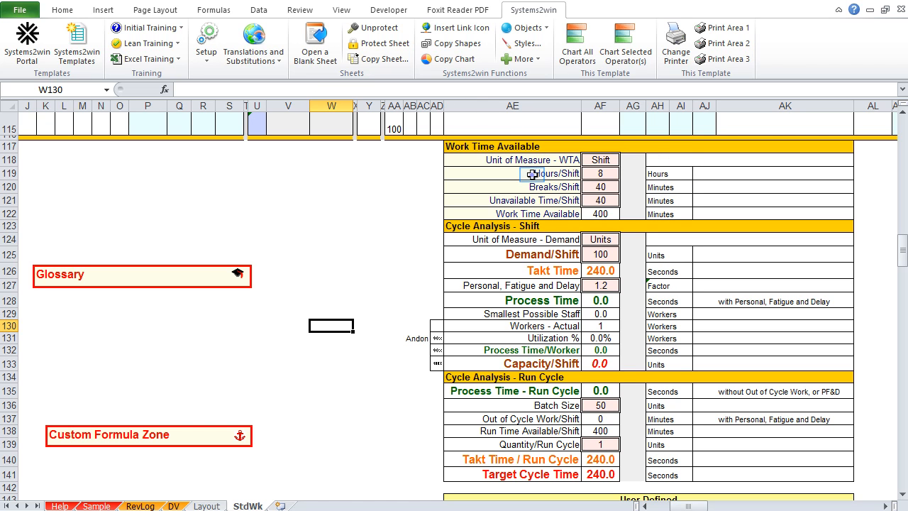
Step: Open the template's online training via the 'See training online' question-mark icon
{"action": "left_click", "coordinate": [550, 173]}
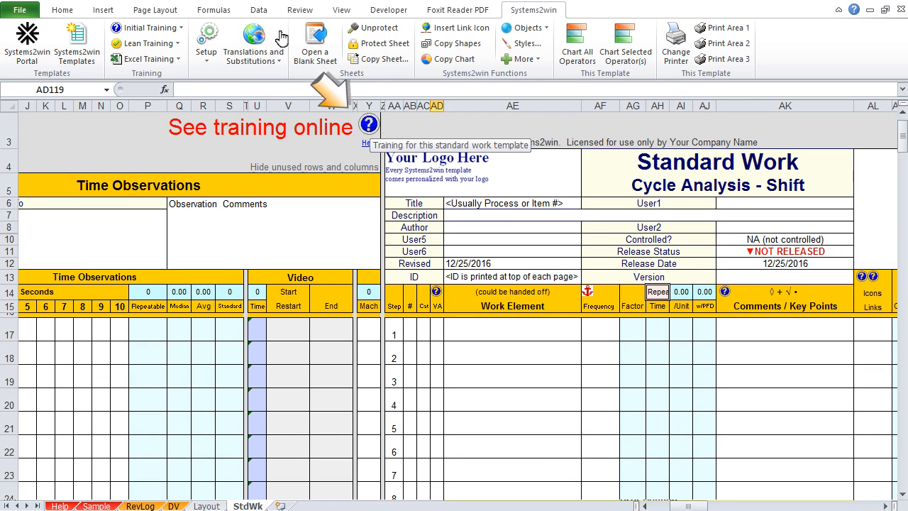
{"action": "mouse_move", "coordinate": [369, 122]}
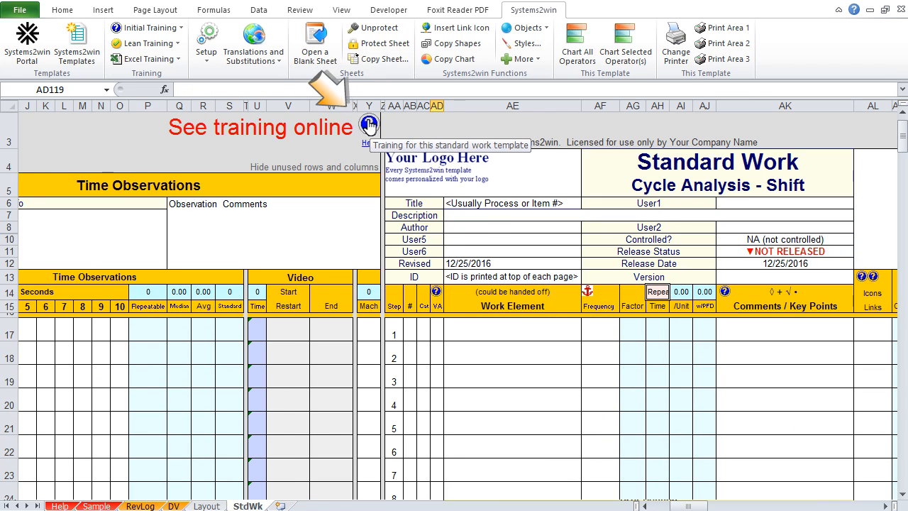
{"action": "left_click", "coordinate": [368, 124]}
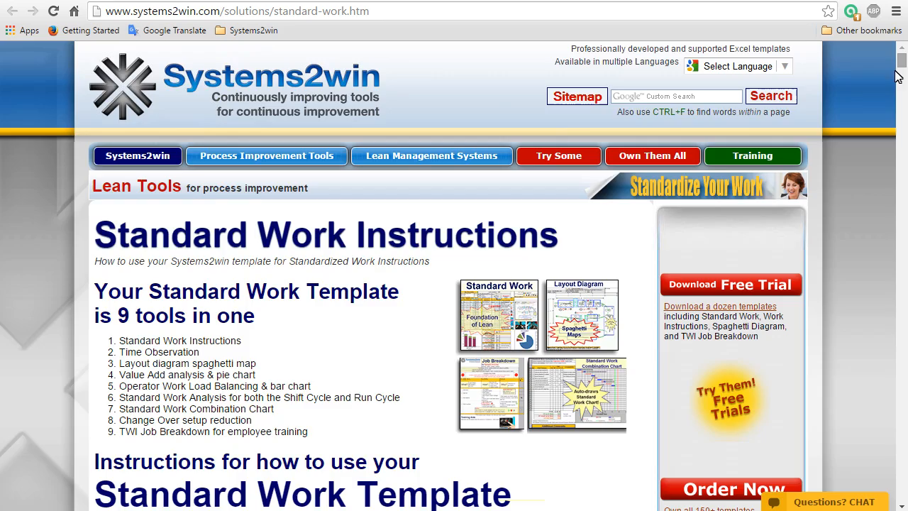
Step: Scroll the Standard Work Instructions page and copy its URL from the address bar
{"action": "scroll", "scroll_direction": "down", "scroll_amount": 3}
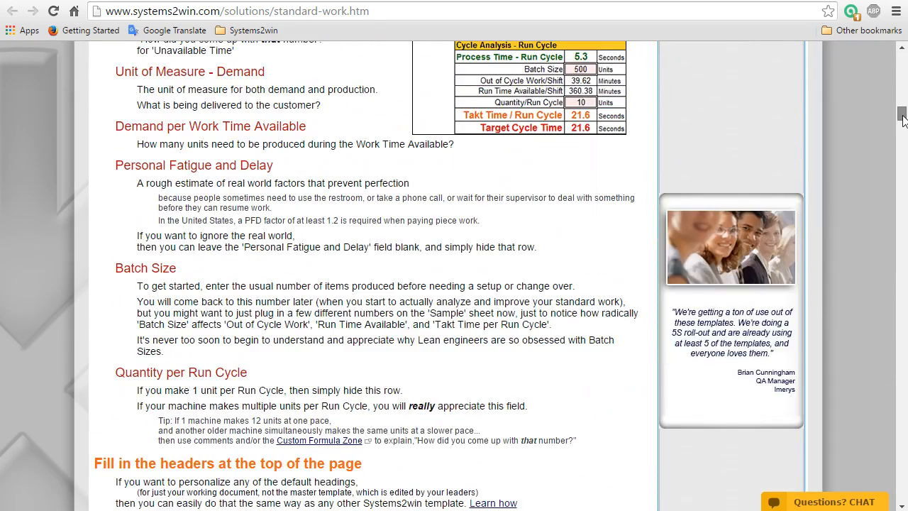
{"action": "scroll", "scroll_direction": "up", "scroll_amount": 3}
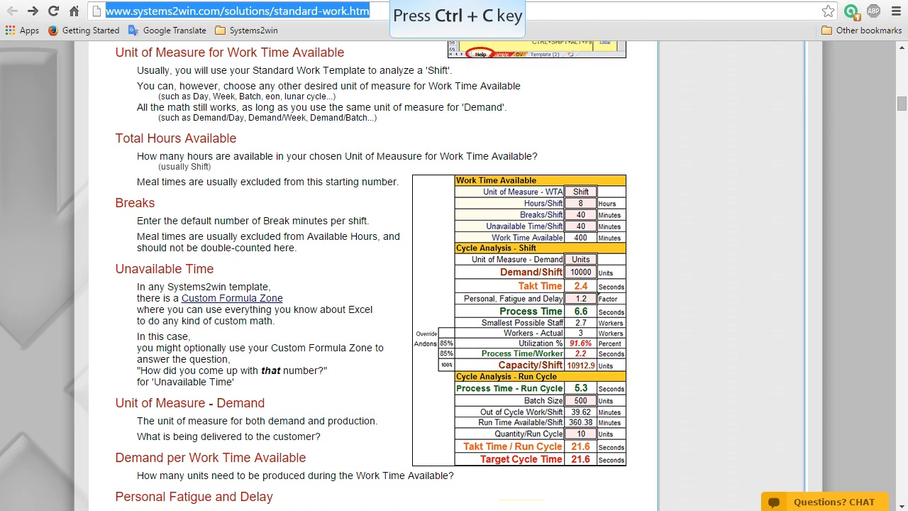
{"action": "left_click", "coordinate": [174, 29]}
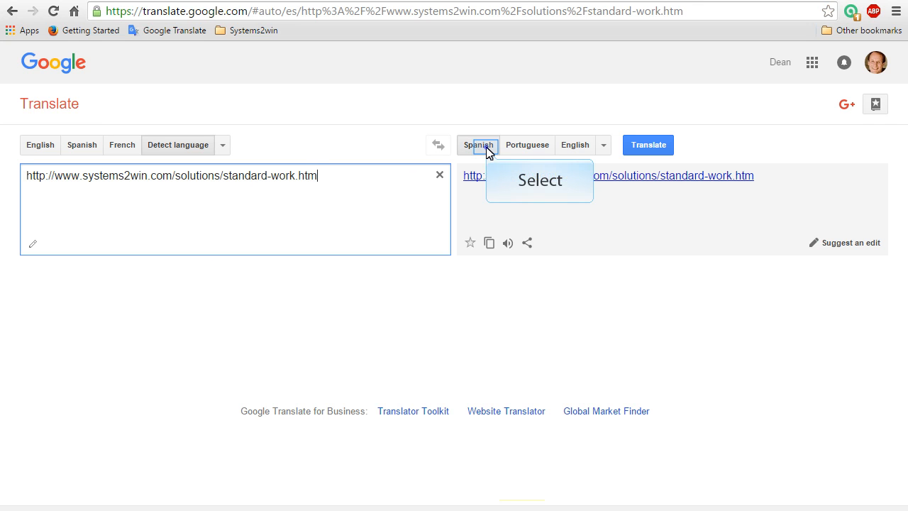
{"action": "mouse_move", "coordinate": [647, 145]}
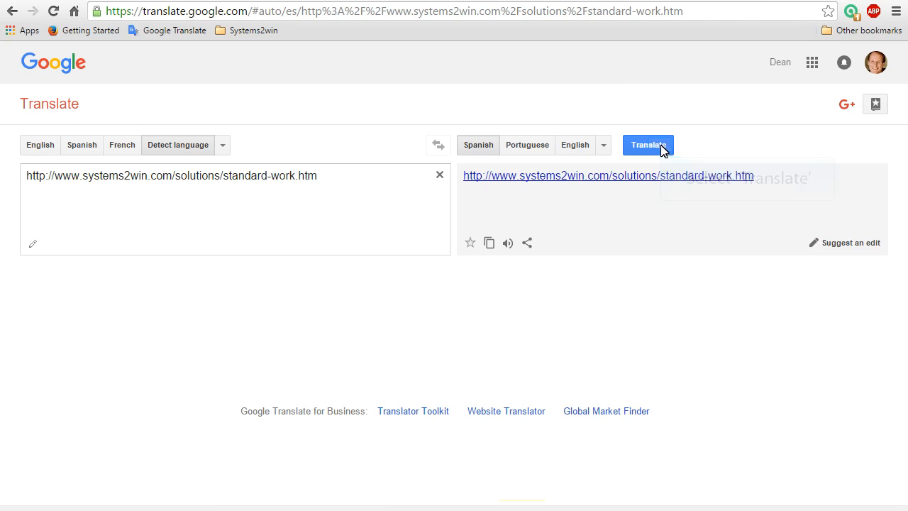
Step: Translate the pasted Standard Work Instructions URL into Spanish
{"action": "left_click", "coordinate": [645, 145]}
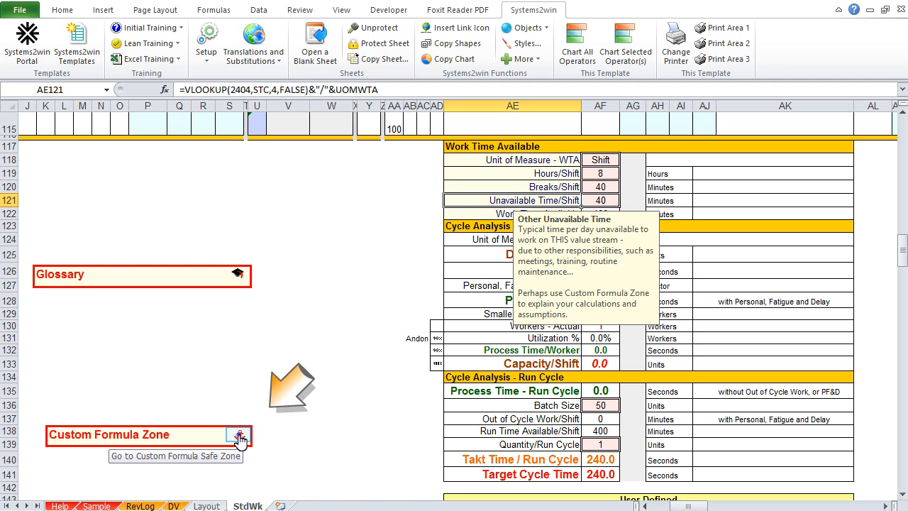
Step: Enter Patients as the demand unit of measure via the Custom Formula Zone
{"action": "left_click", "coordinate": [239, 435]}
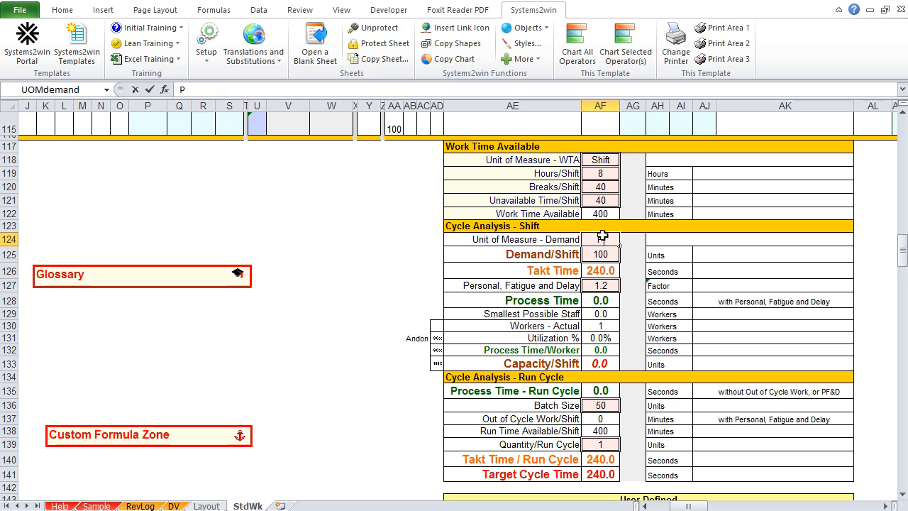
{"action": "type", "text": "Patient"}
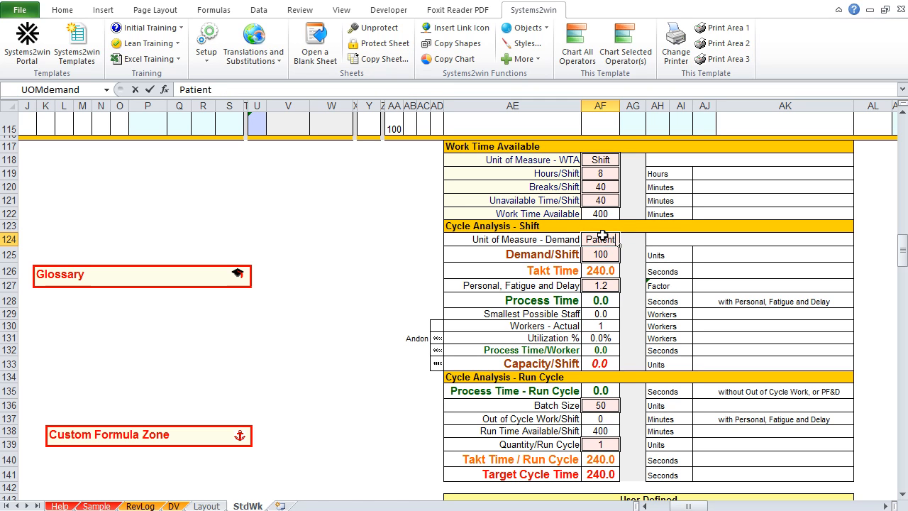
{"action": "type", "text": "s"}
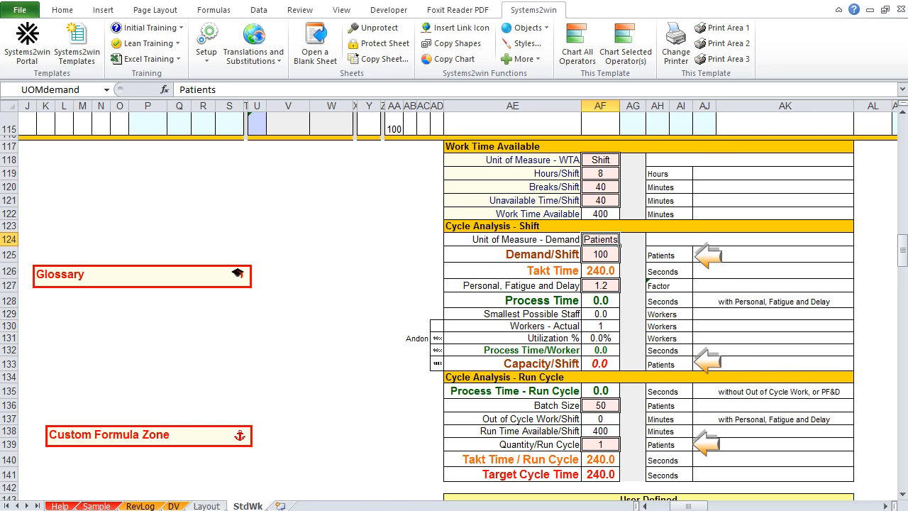
{"action": "type", "text": "Go"}
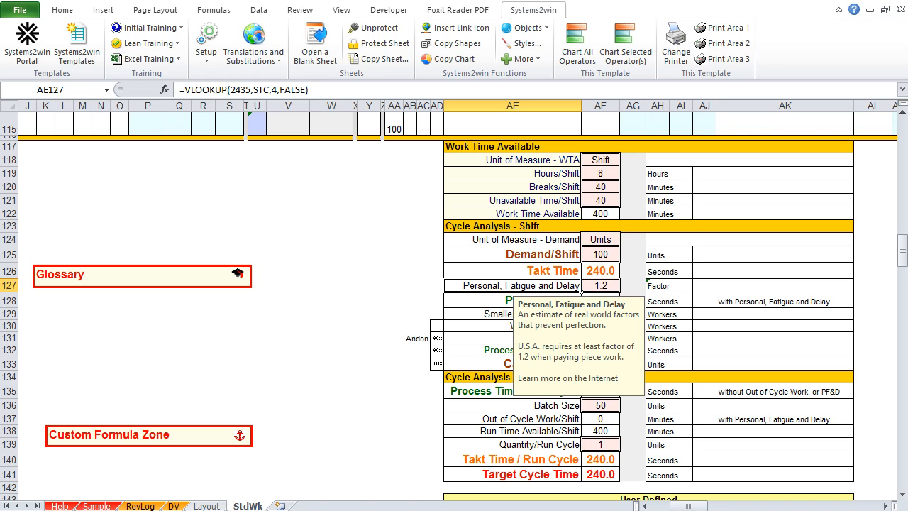
Step: Select the Personal, Fatigue and Delay factor value cell (PFandD)
{"action": "left_click", "coordinate": [600, 285]}
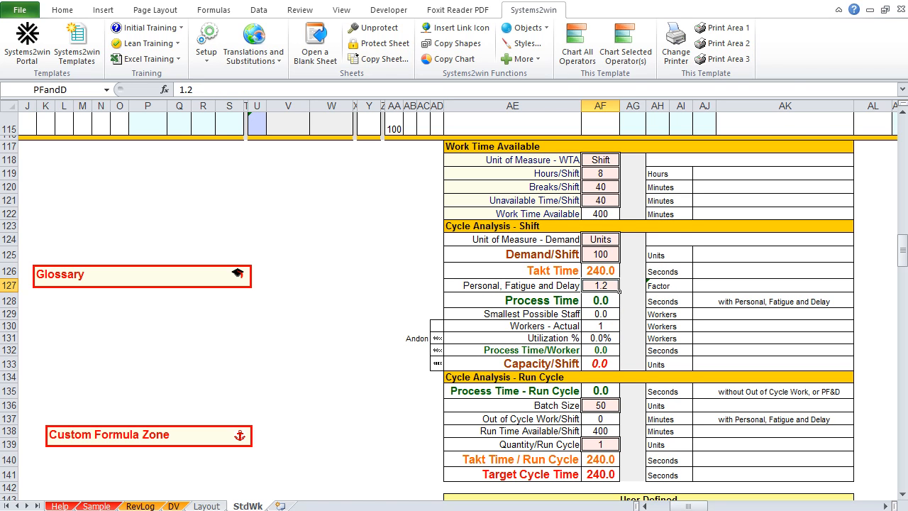
Step: Enter 1 as the Personal, Fatigue and Delay factor, leaving row 127 visible
{"action": "type", "text": "1"}
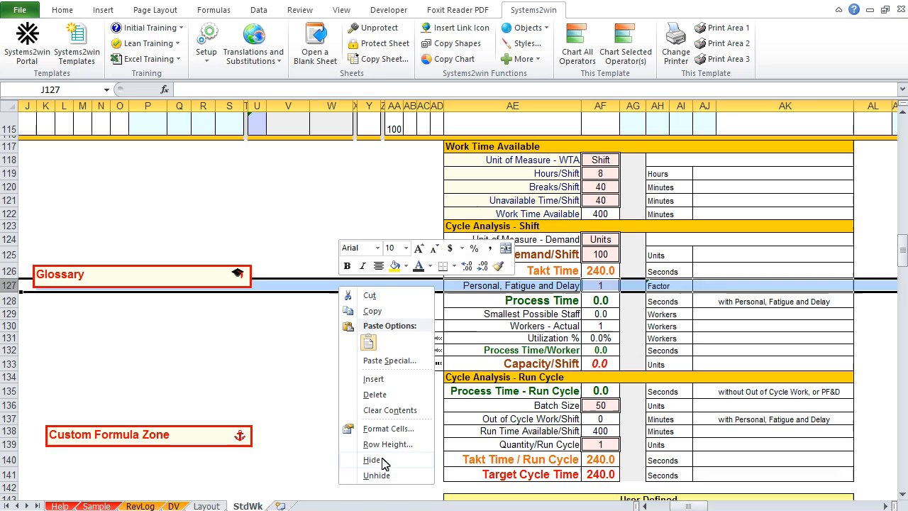
{"action": "left_click", "coordinate": [372, 460]}
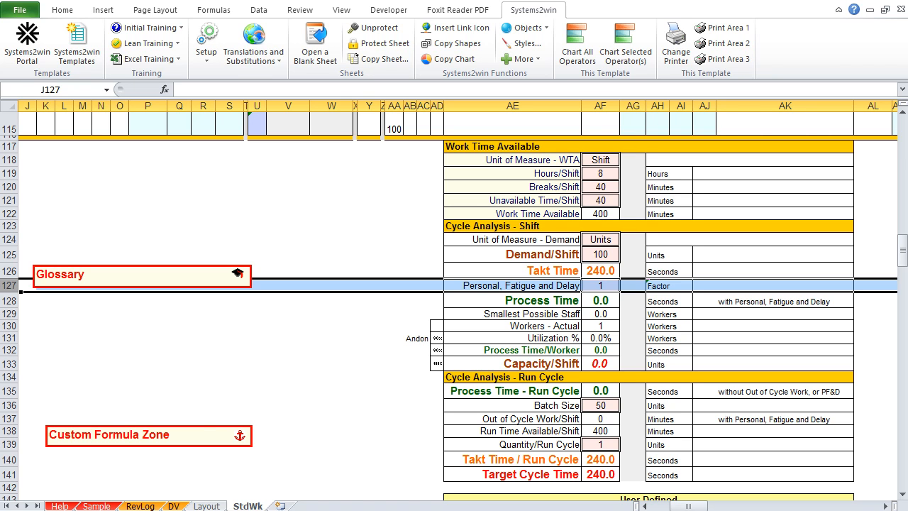
{"action": "type", "text": "1.2"}
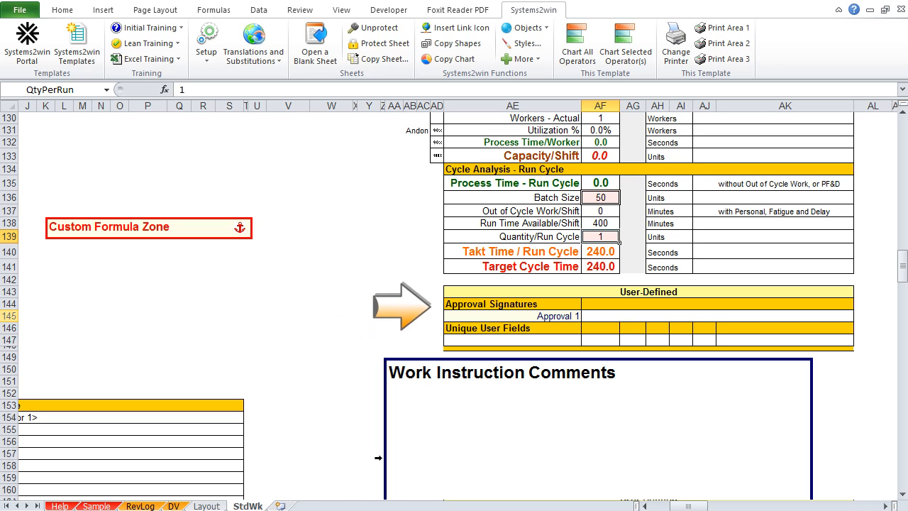
Step: Copy the Approval 1 row one row down with Shift Down and Copy
{"action": "left_click_drag", "start_coordinate": [401, 305], "coordinate": [371, 308]}
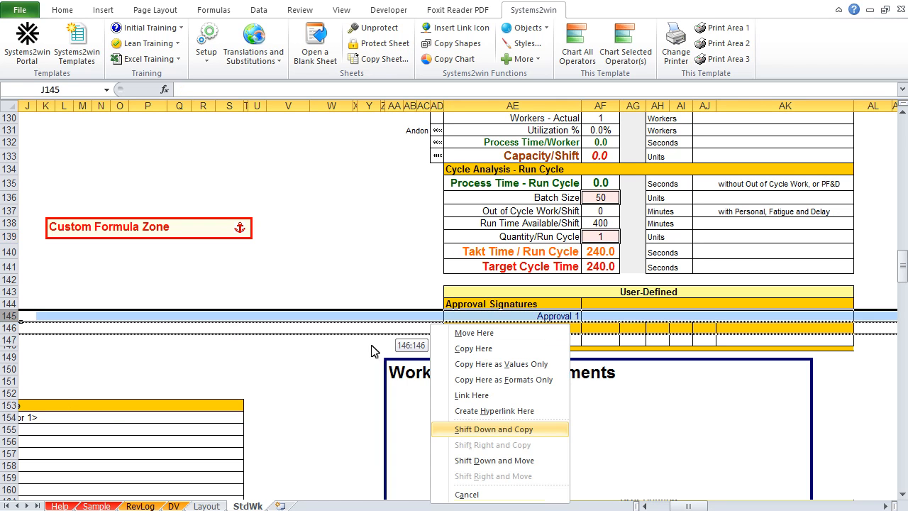
{"action": "left_click", "coordinate": [494, 429]}
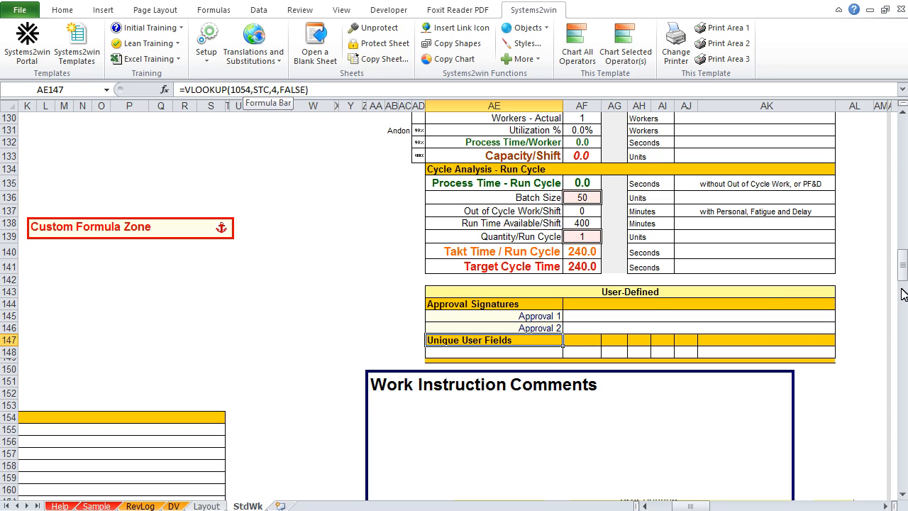
{"action": "scroll", "scroll_direction": "up", "scroll_amount": 3}
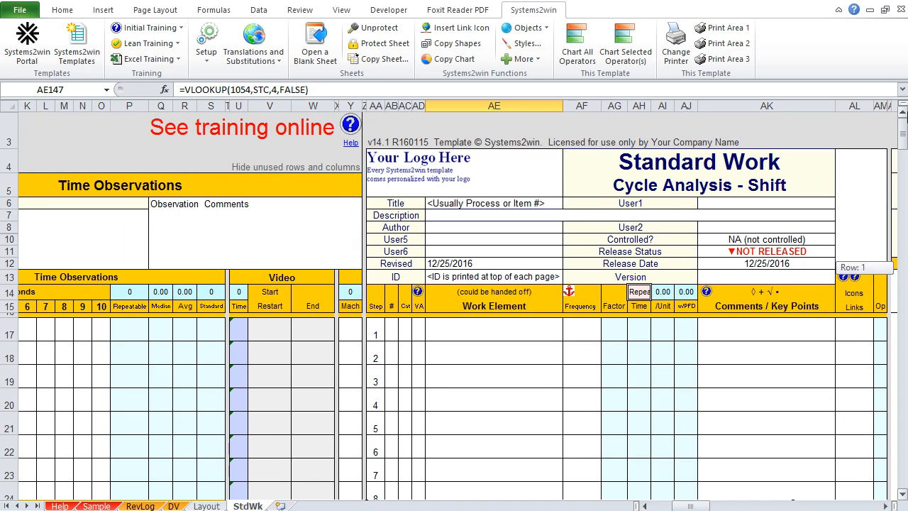
{"action": "type", "text": "Itm"}
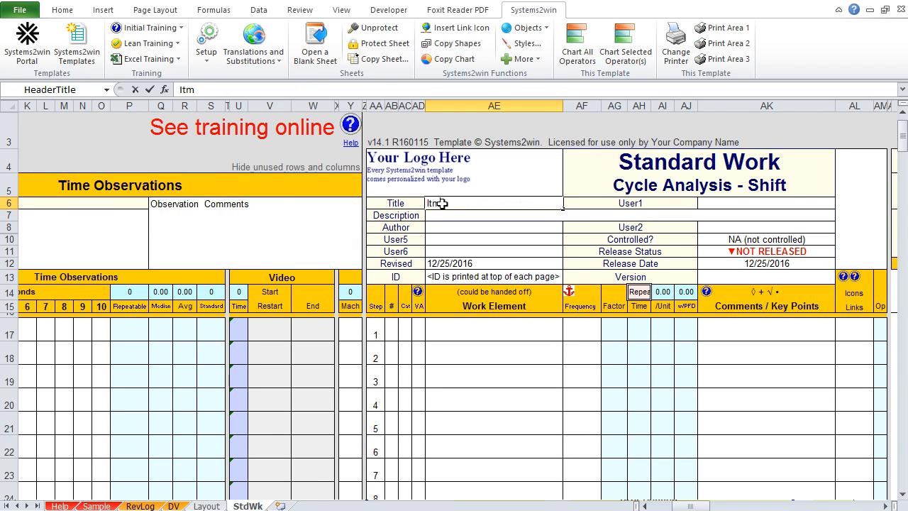
{"action": "type", "text": "Item"}
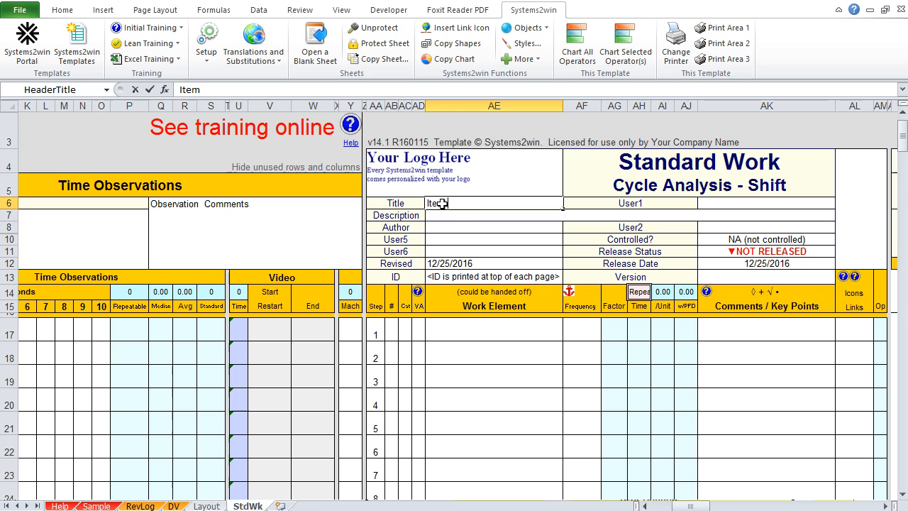
{"action": "type", "text": "Description"}
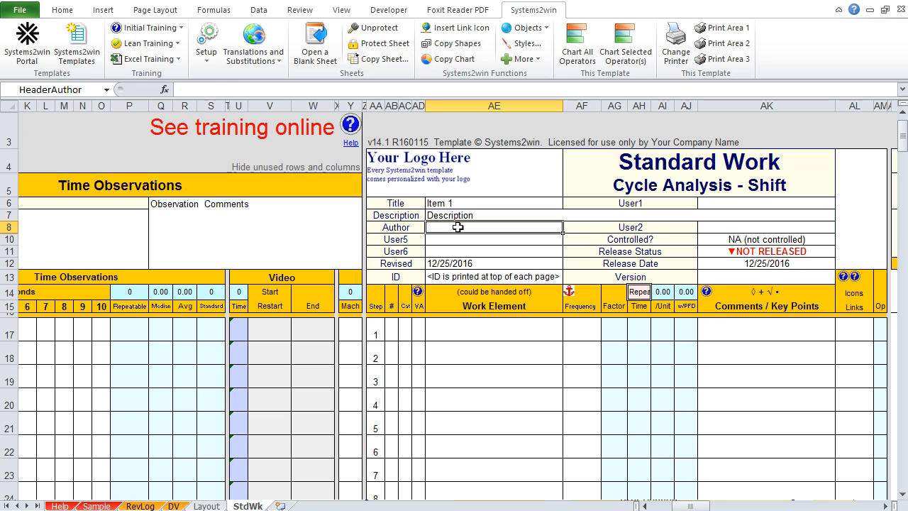
{"action": "type", "text": "Dean Zi"}
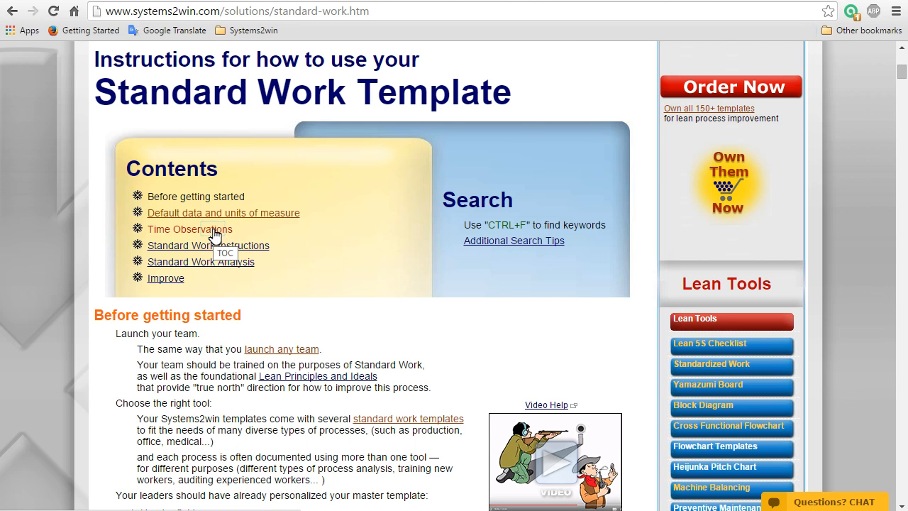
{"action": "left_click", "coordinate": [189, 229]}
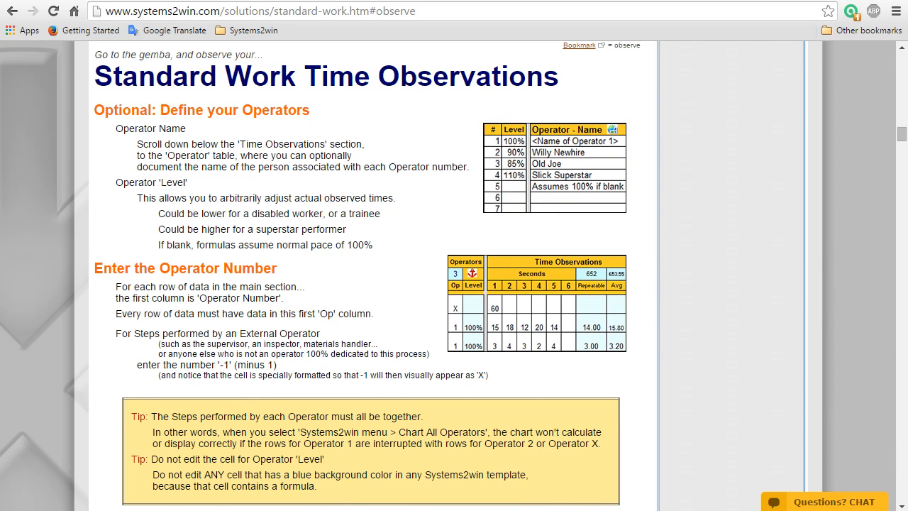